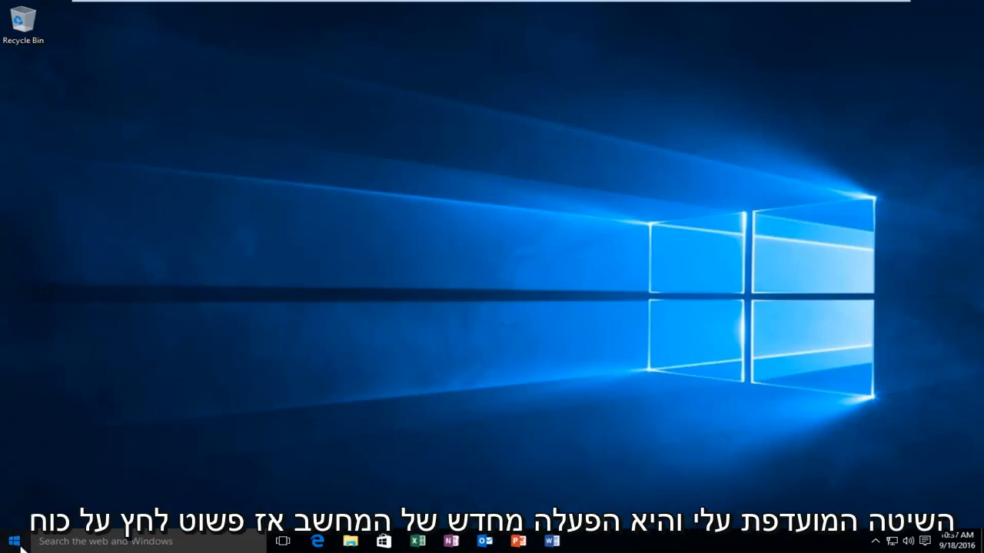
# Step: Show the Start menu's Power options for restarting Windows 10
pyautogui.click(10, 542)
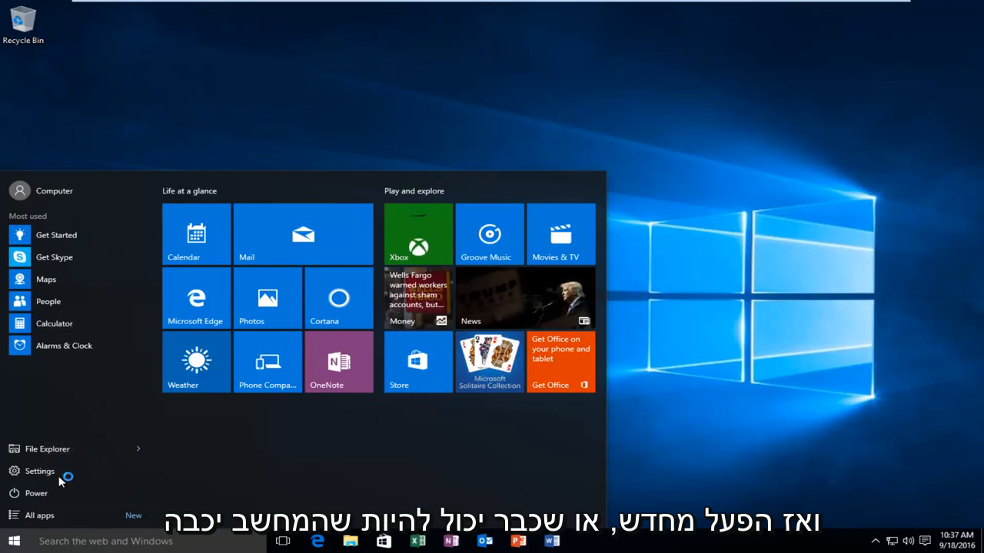
pyautogui.click(36, 493)
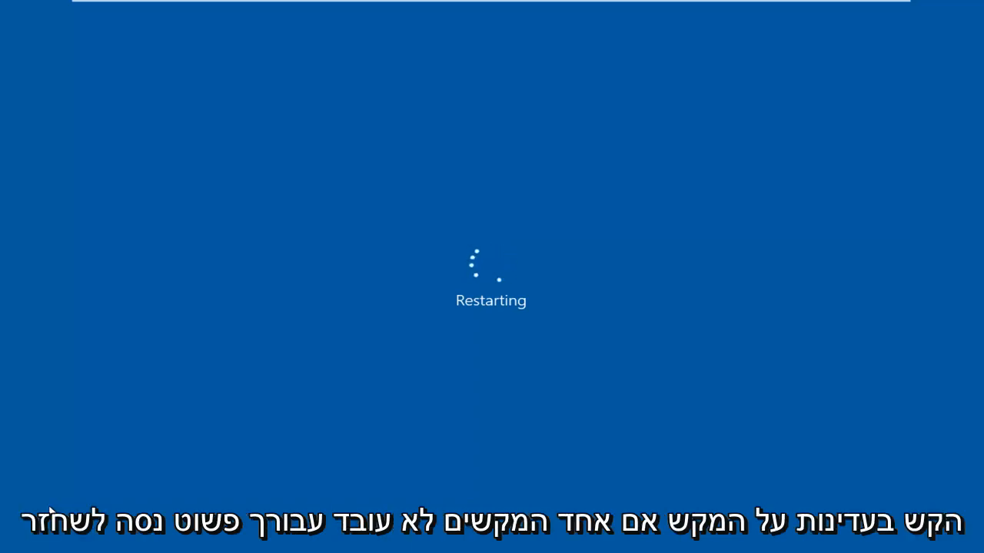
pyautogui.moveTo(284, 438)
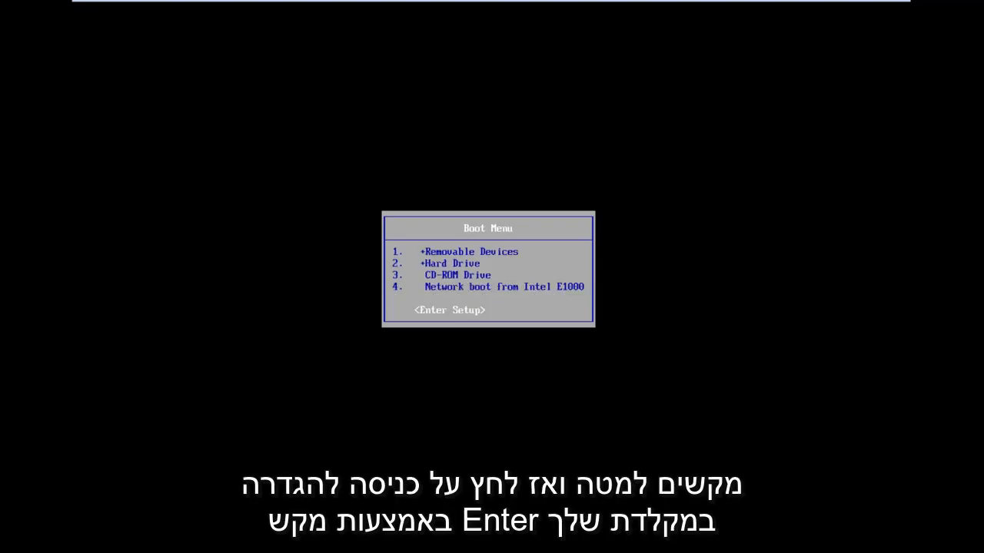
# Step: Choose <Enter Setup> in the Boot Menu to launch the PhoenixBIOS Setup Utility
pyautogui.press('Enter')
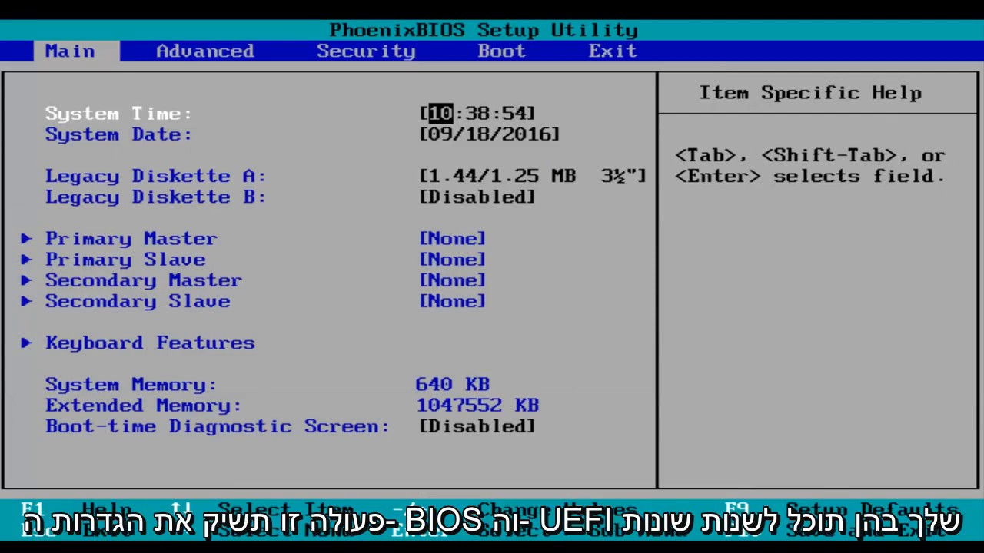
# Step: Browse the Advanced and Boot pages, then request save-and-exit with F10
pyautogui.click(205, 50)
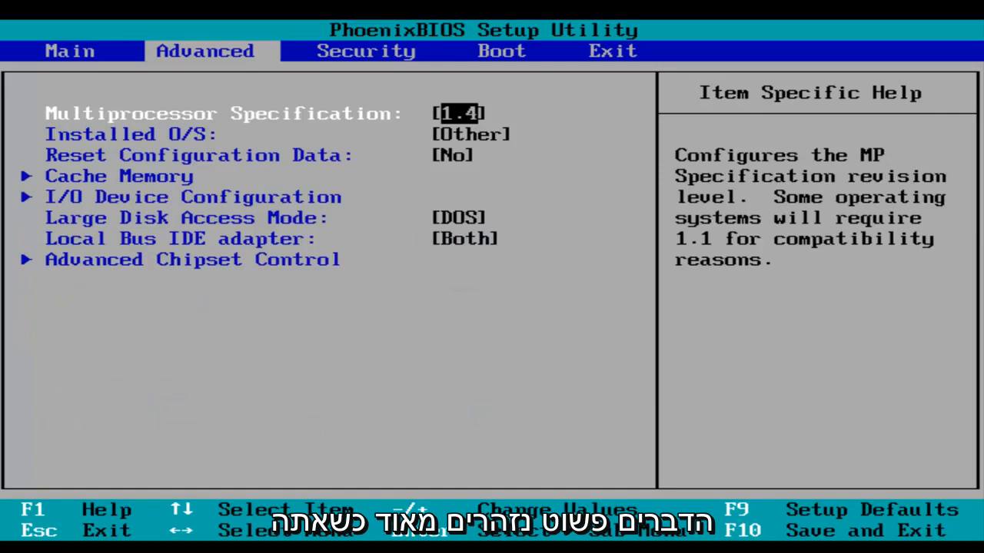
pyautogui.click(364, 51)
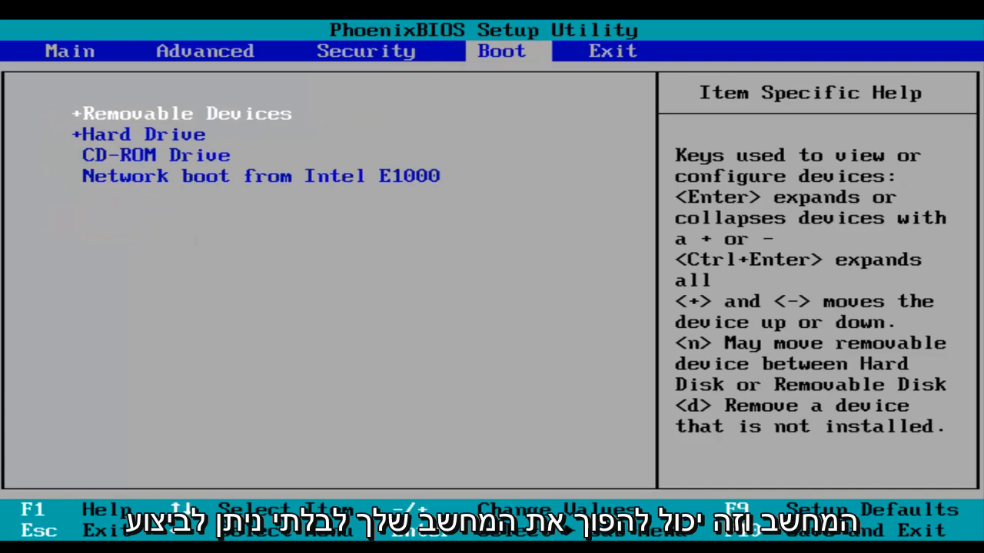
pyautogui.click(612, 50)
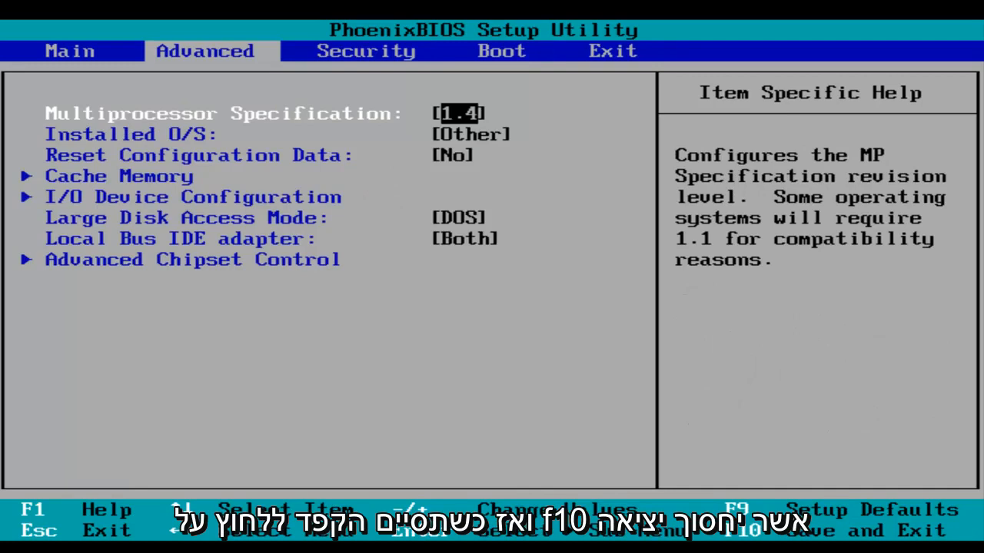
pyautogui.press('F10')
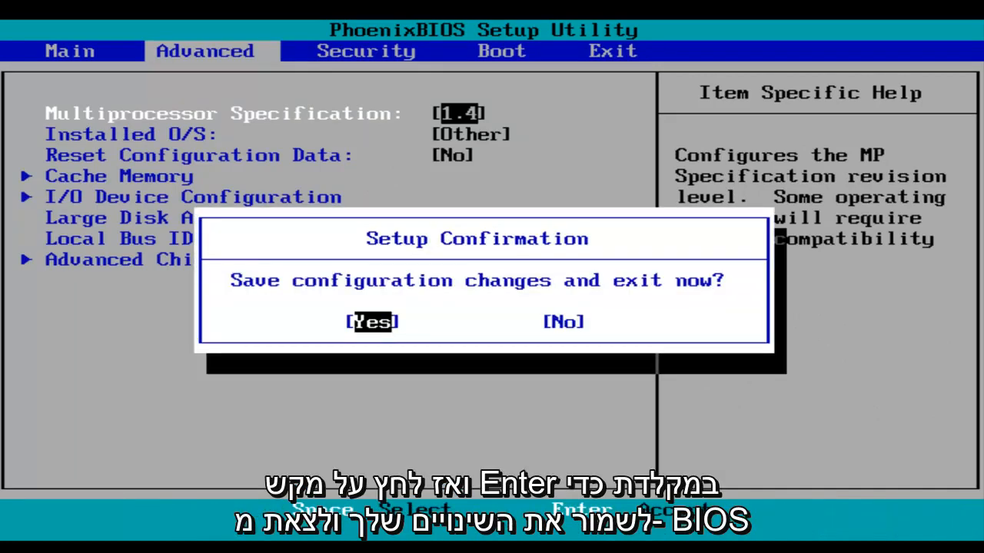